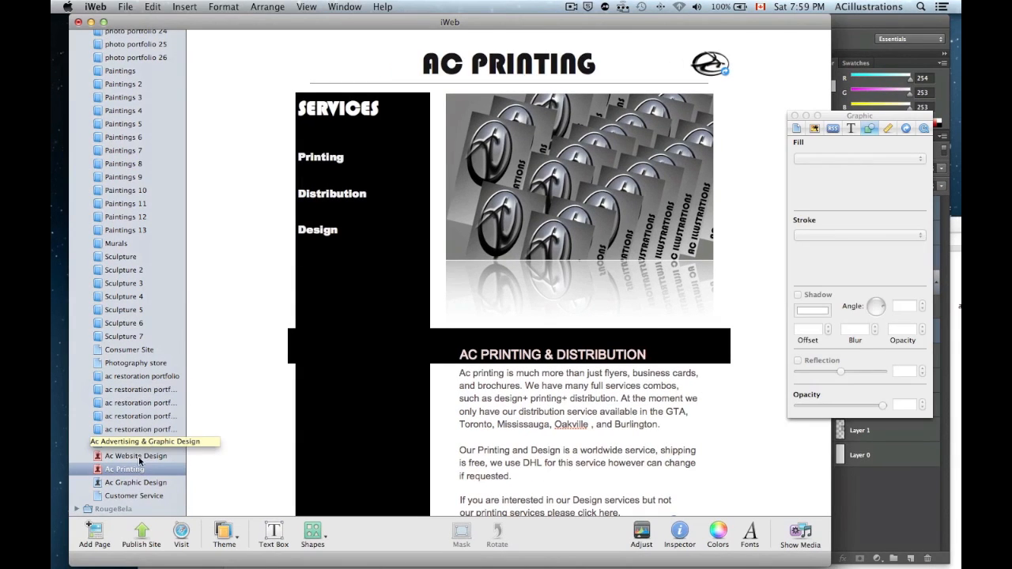
Step: Show the AC Web Design page with its rainbow paint brush artwork in the iWeb sidebar
left_click(137, 455)
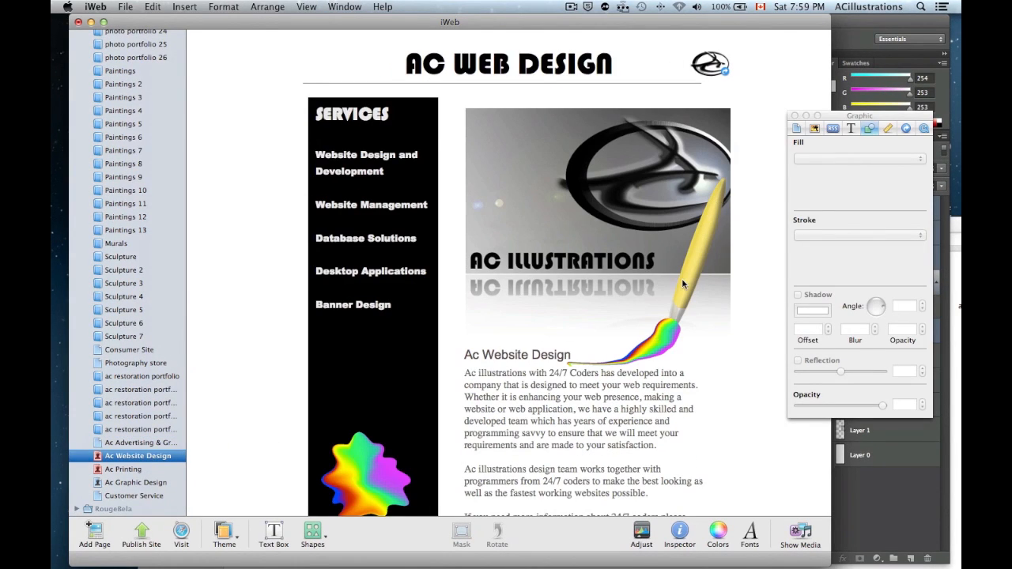
scroll("down", 3)
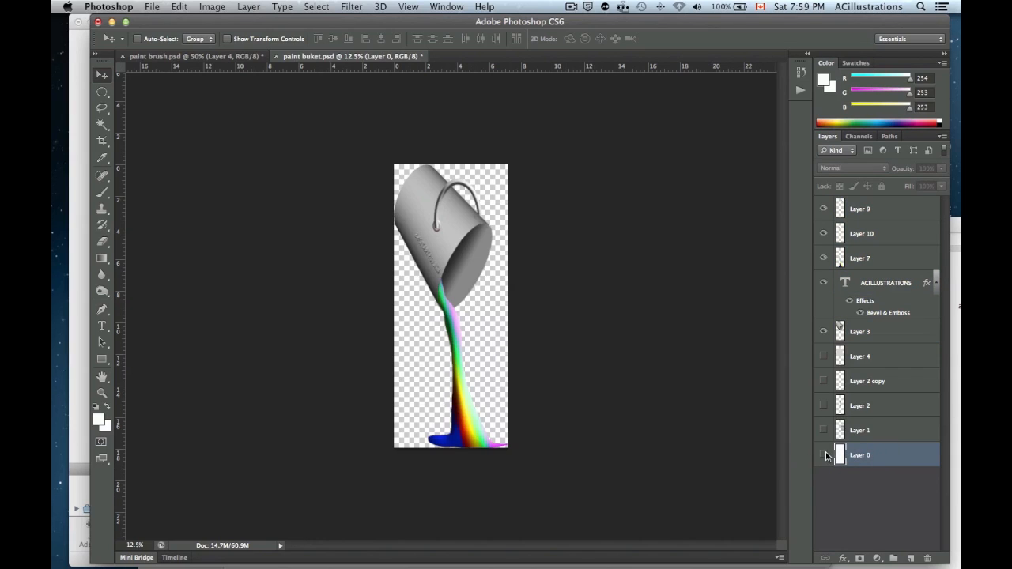
mouse_move(826, 455)
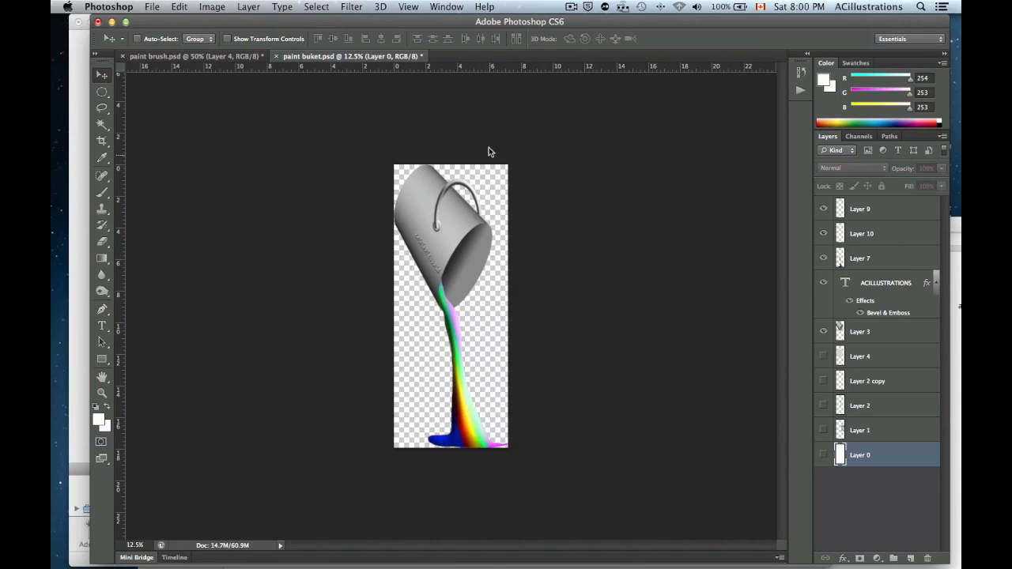
mouse_move(379, 41)
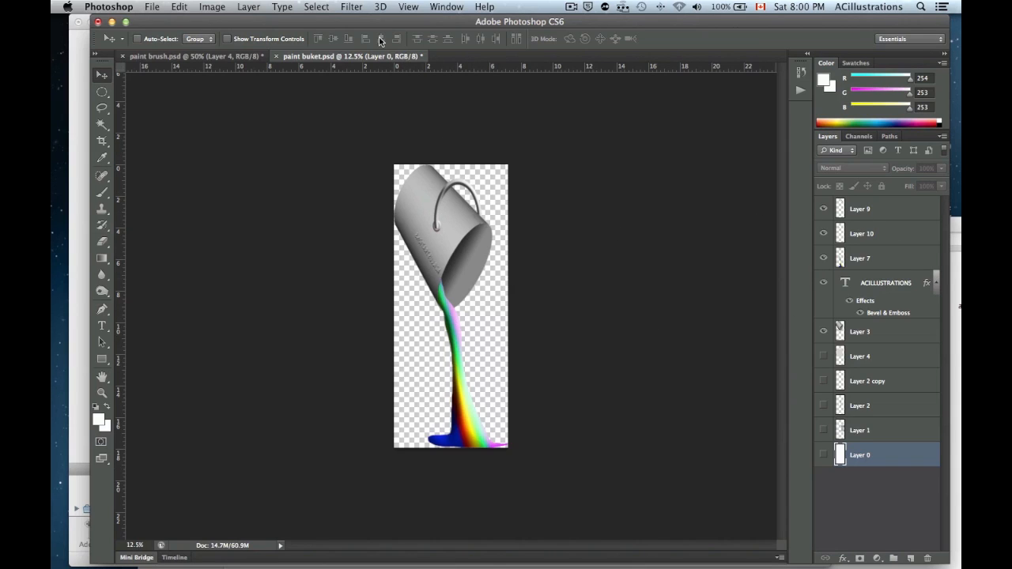
Step: Bring up Photoshop's File menu over the paint buket.psd document
left_click(151, 6)
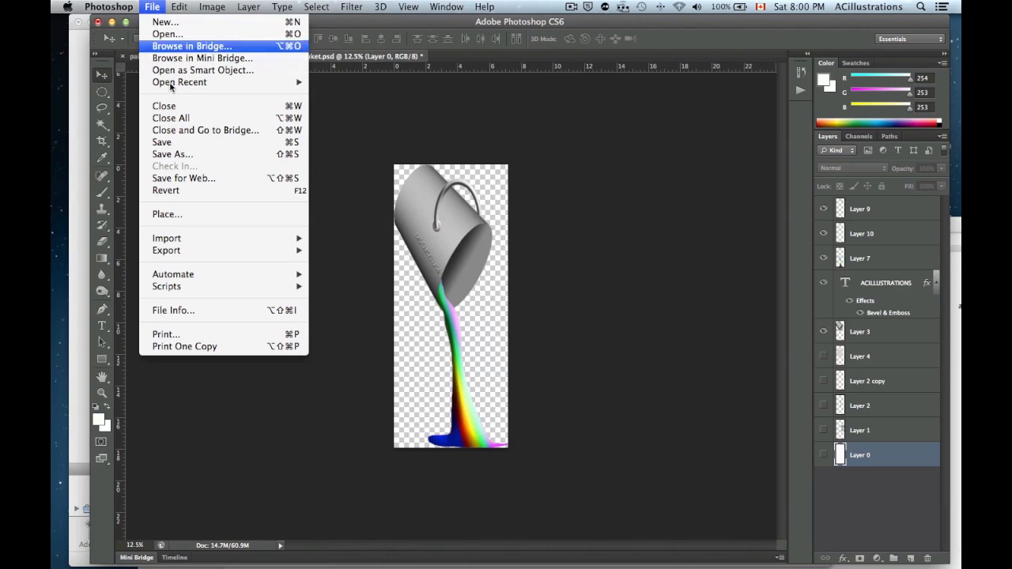
Step: Save the paint bucket image to the Desktop as CompuServe GIF 'paint buket.gif'
left_click(171, 155)
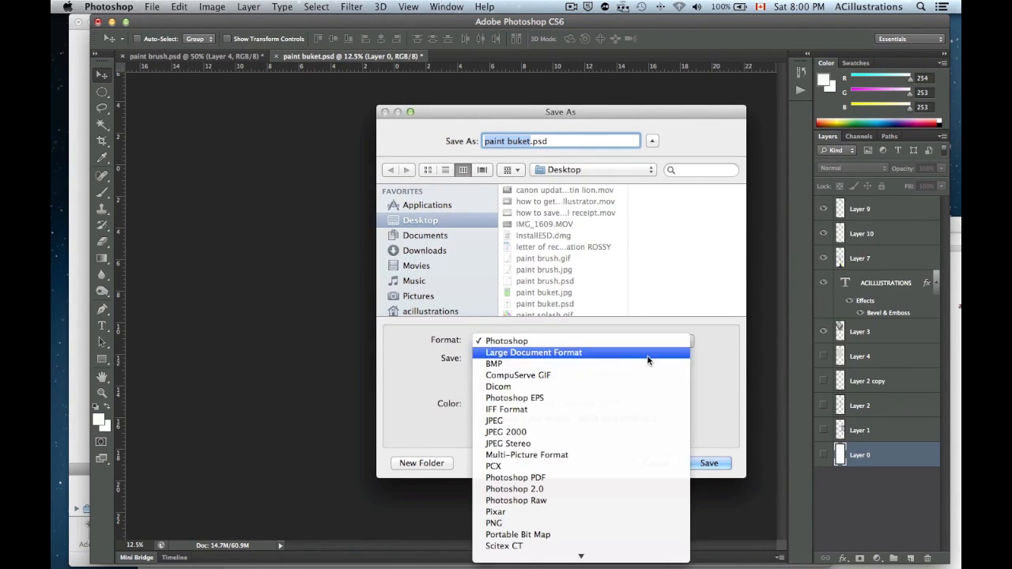
mouse_move(577, 376)
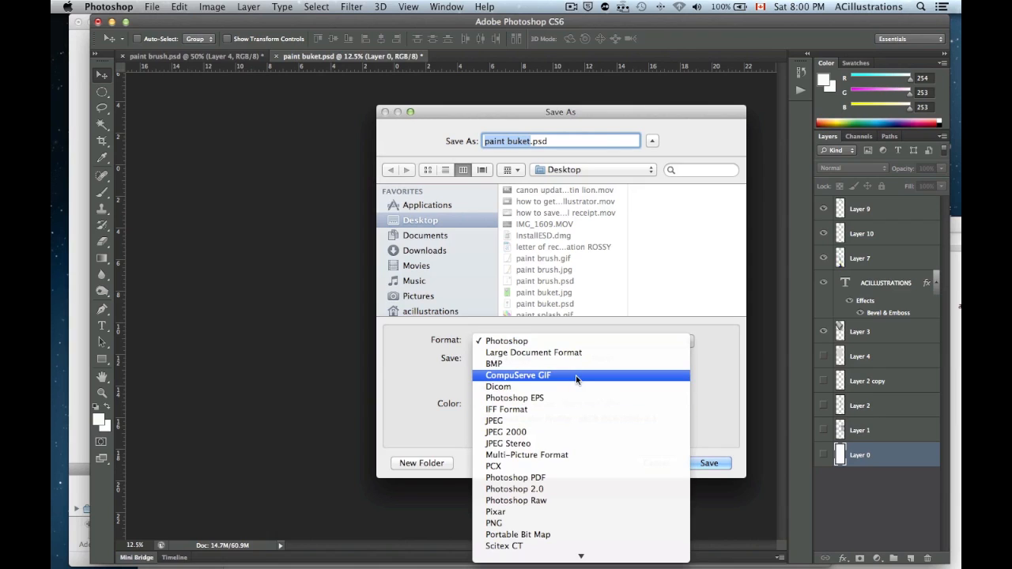
left_click(518, 375)
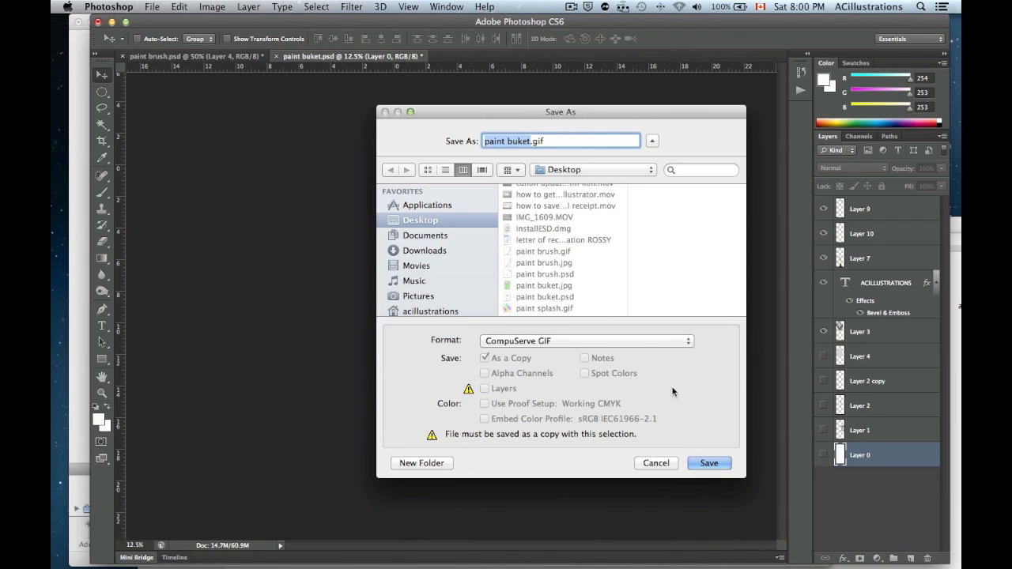
mouse_move(709, 462)
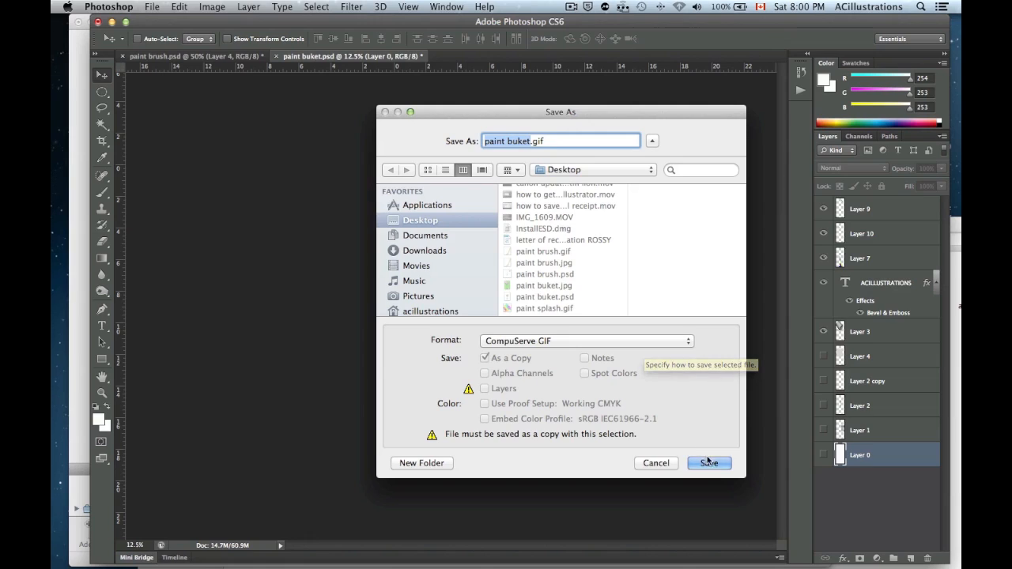
left_click(708, 462)
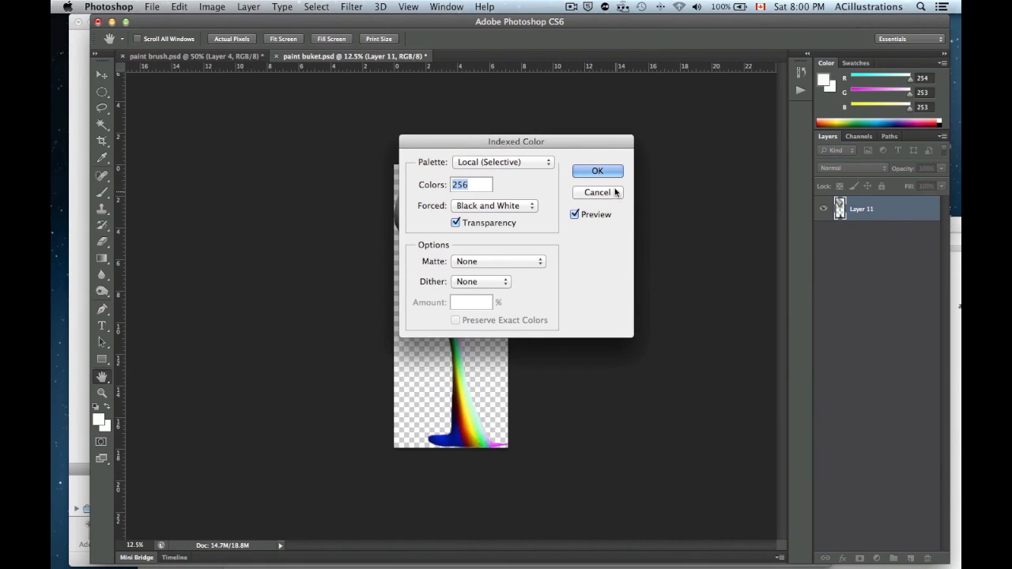
Step: Accept Indexed Color with Transparency kept and Normal row order to finish saving the GIF
left_click(598, 171)
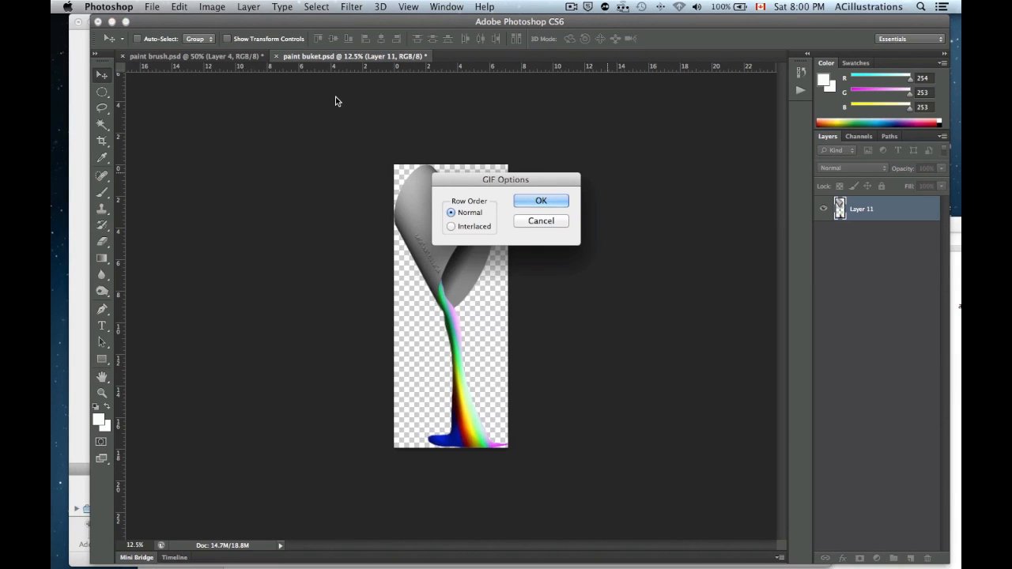
left_click(540, 200)
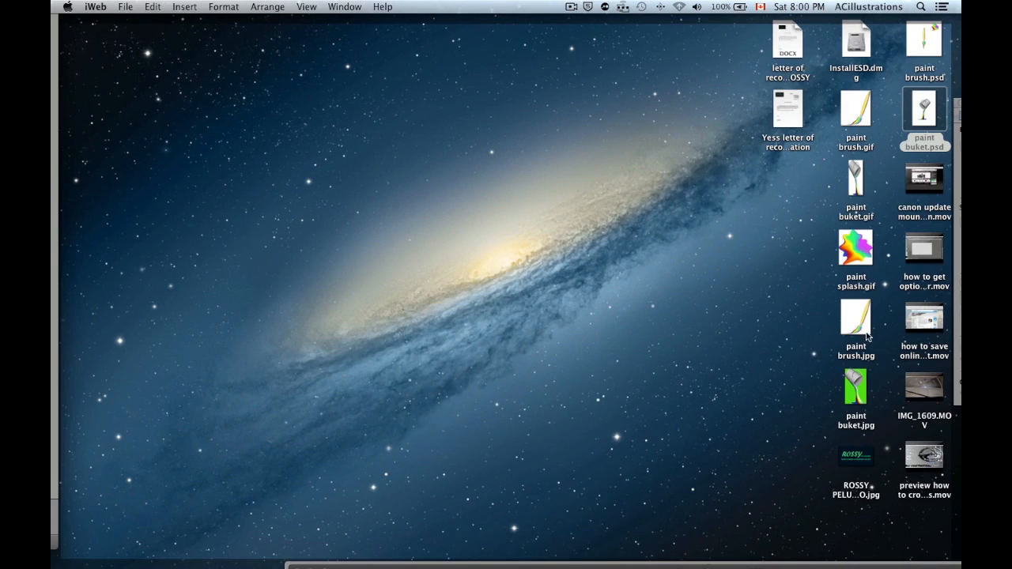
mouse_move(857, 358)
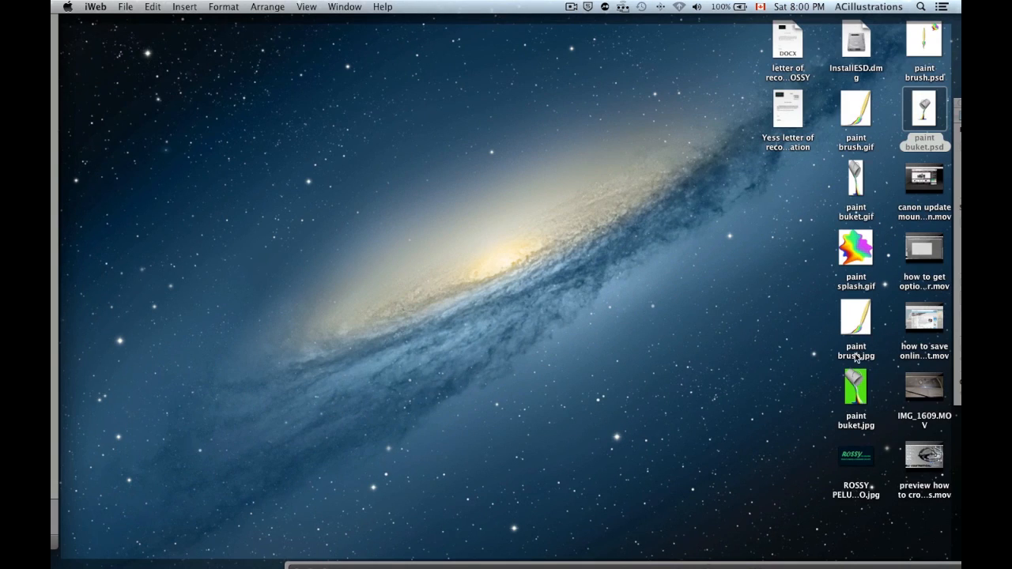
mouse_move(860, 189)
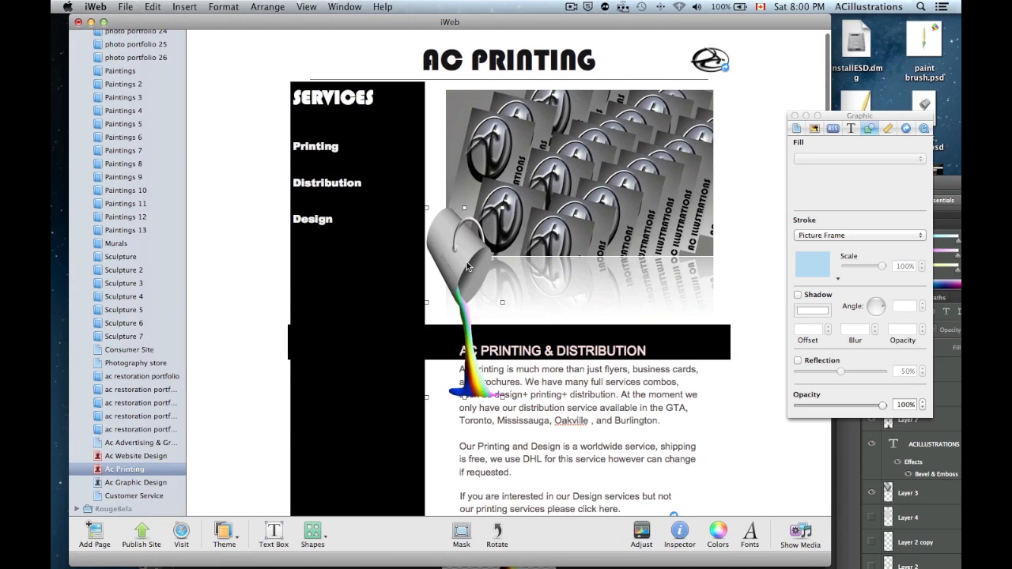
Step: Position the transparent paint bucket so its pour meets the AC PRINTING & DISTRIBUTION heading
left_click_drag(467, 261, 456, 241)
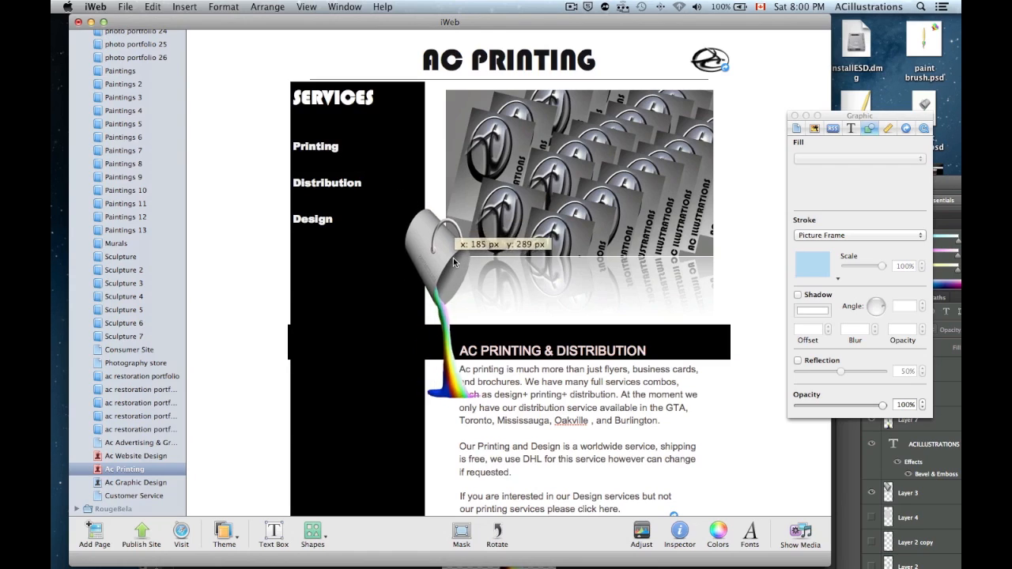
scroll("down", 3)
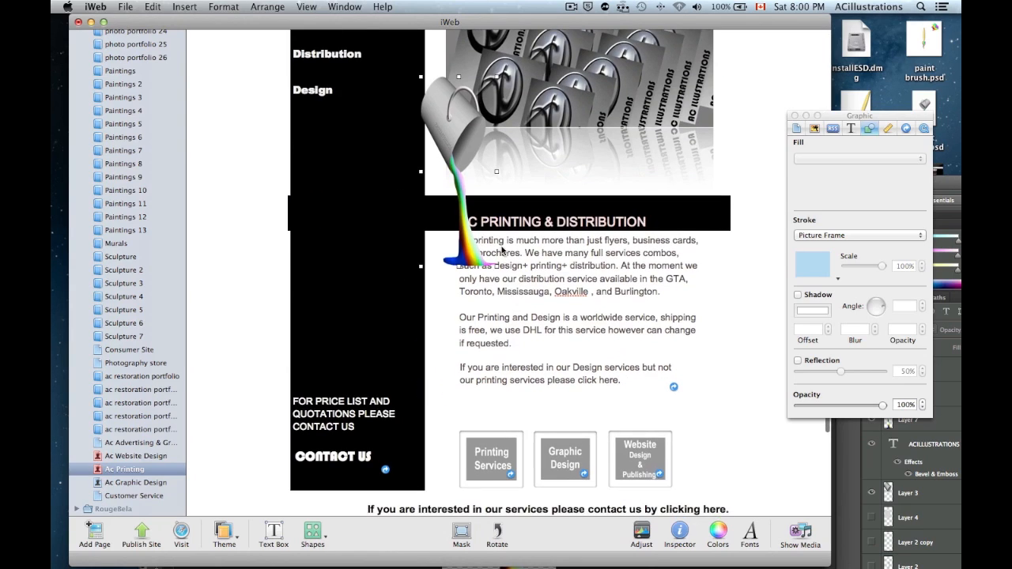